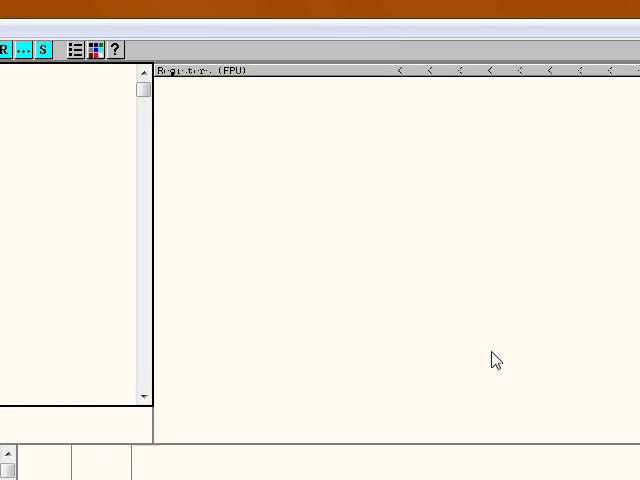
mouse_move(307, 373)
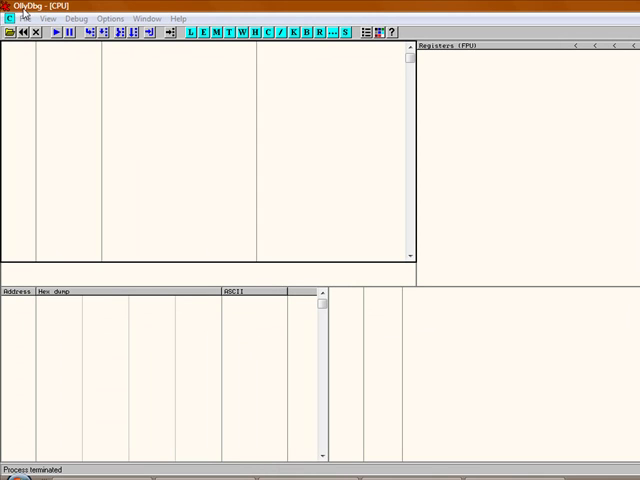
mouse_move(470, 278)
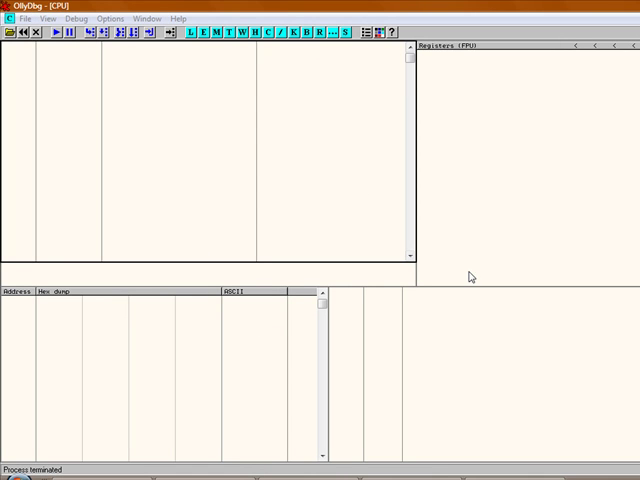
mouse_move(492, 276)
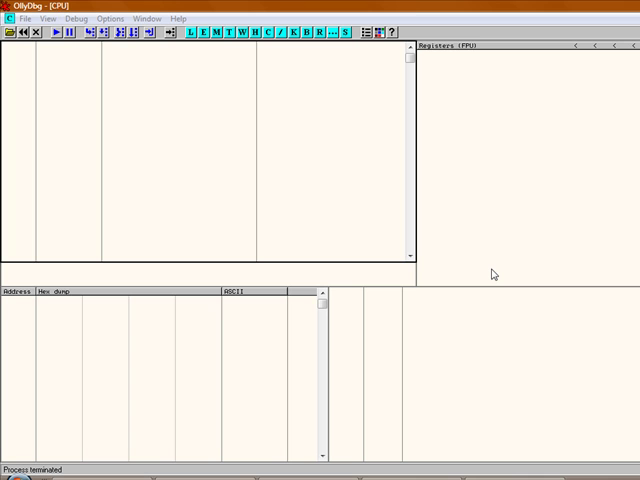
mouse_move(508, 292)
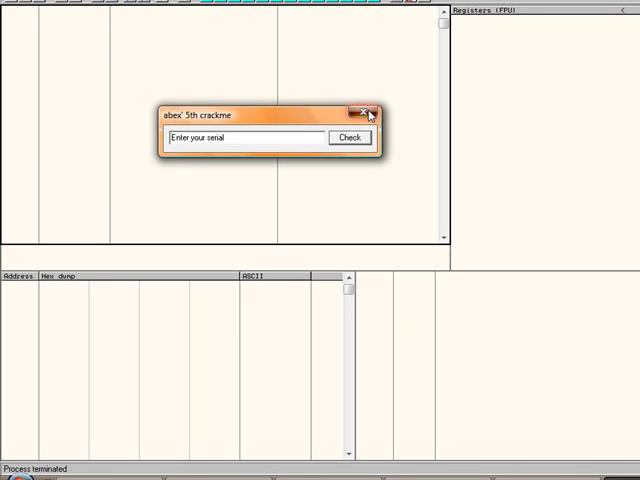
- Close the abex' 5th crackme window and load Level 2 CrackMe into OllyDbg
click(370, 114)
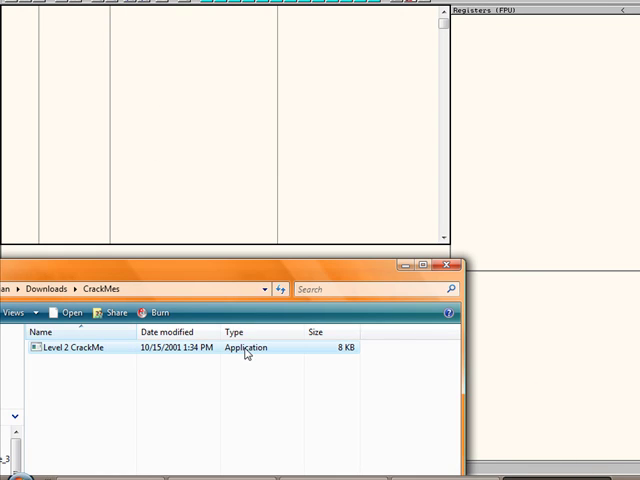
double_click(73, 347)
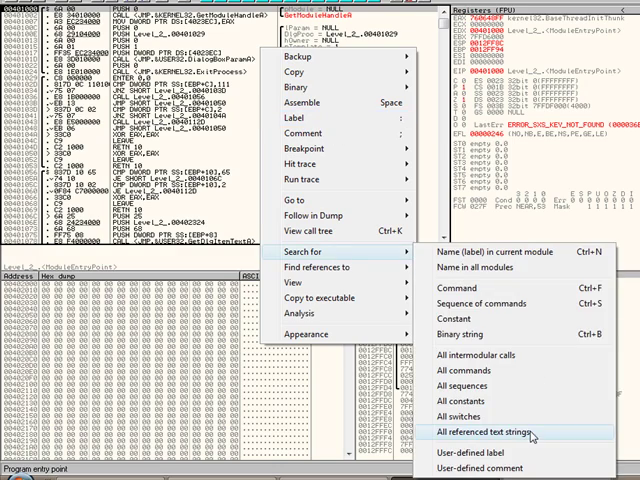
- Show all referenced text strings of Level 2 CrackMe, with the memory map open
click(483, 432)
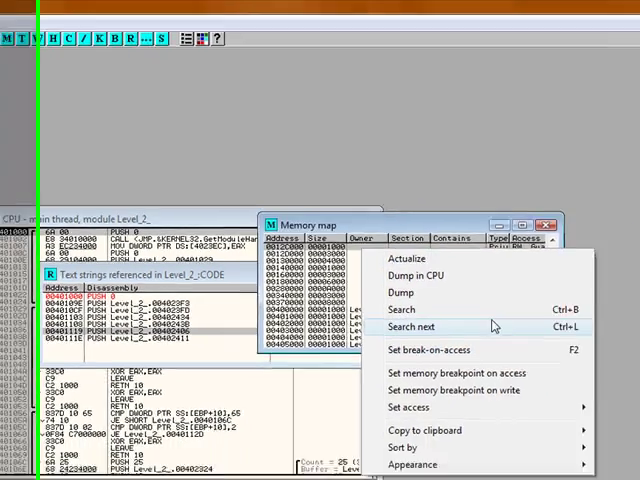
- Search the memory map's entire block for the Unicode string abex'
click(401, 309)
text(abex')
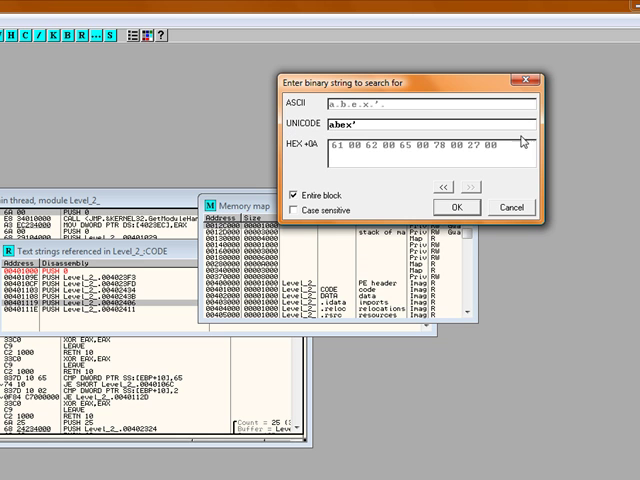
click(461, 207)
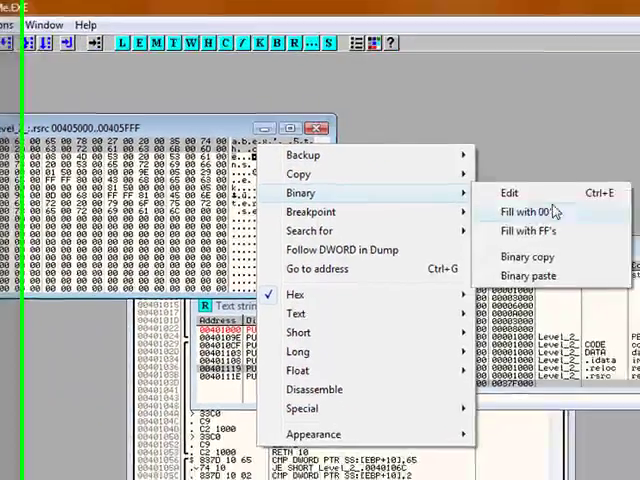
- Binary-edit the found abex' string to the Unicode text HamstersAreCute
click(508, 192)
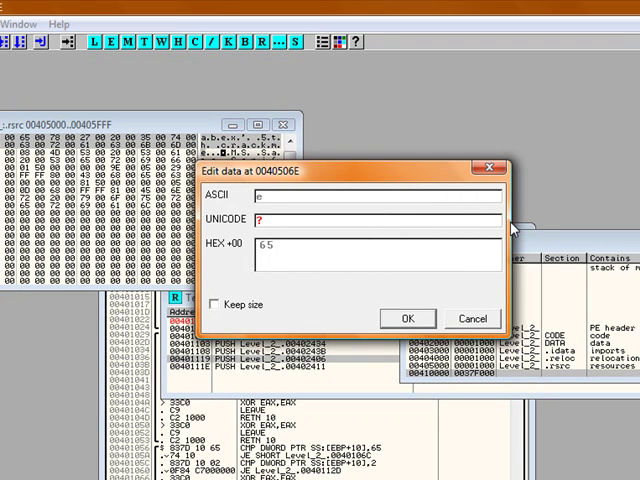
text(H)
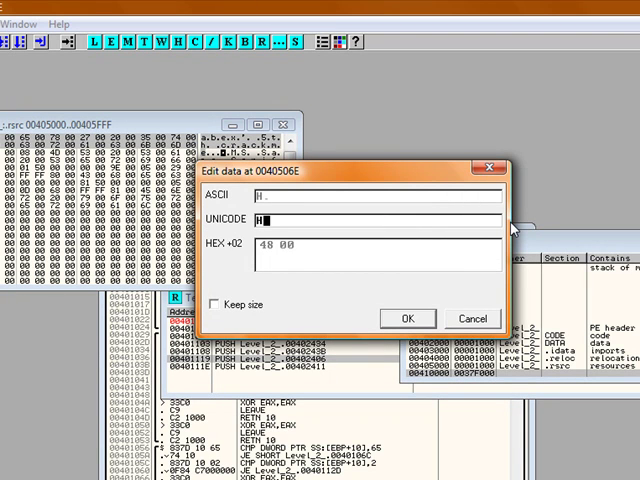
text(amstersA)
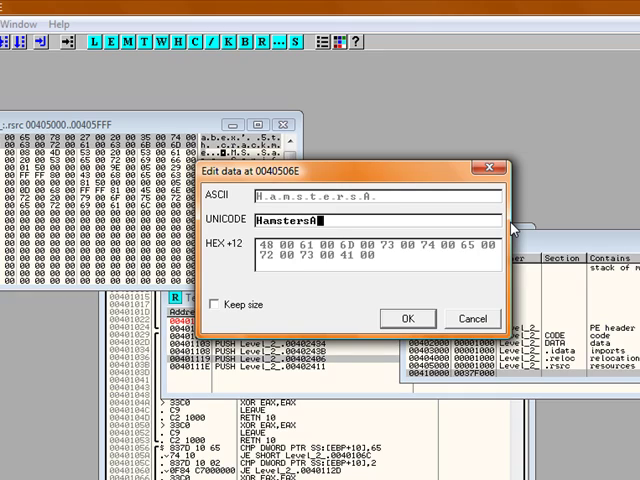
text(reCute)
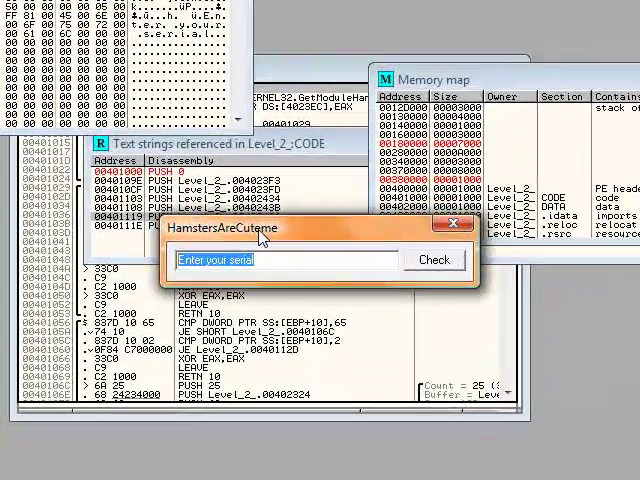
mouse_move(275, 235)
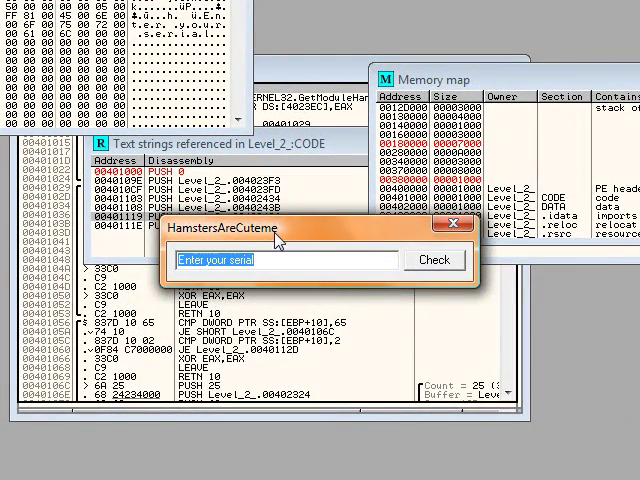